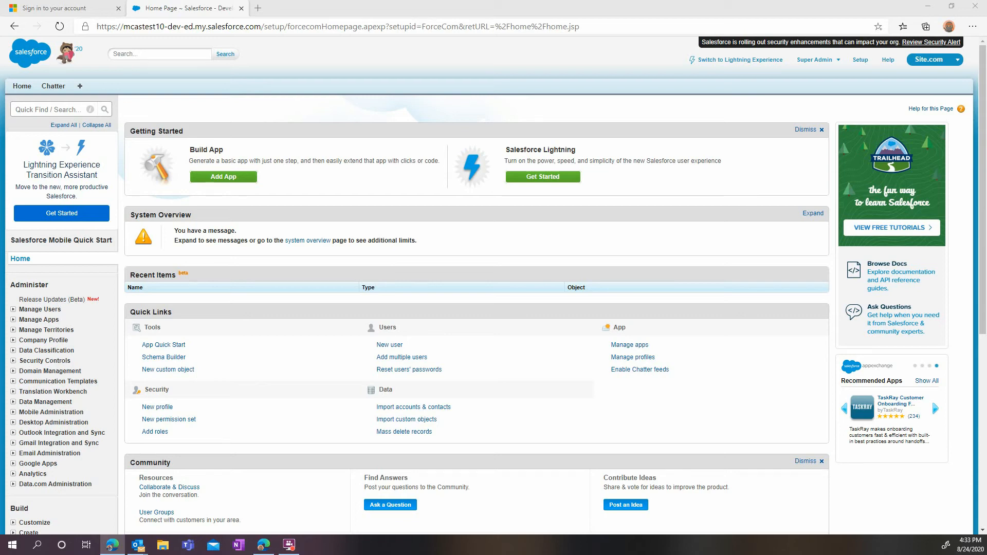
Go to Setup > Manage Users > Profiles and start a new cloned profile.
click(936, 408)
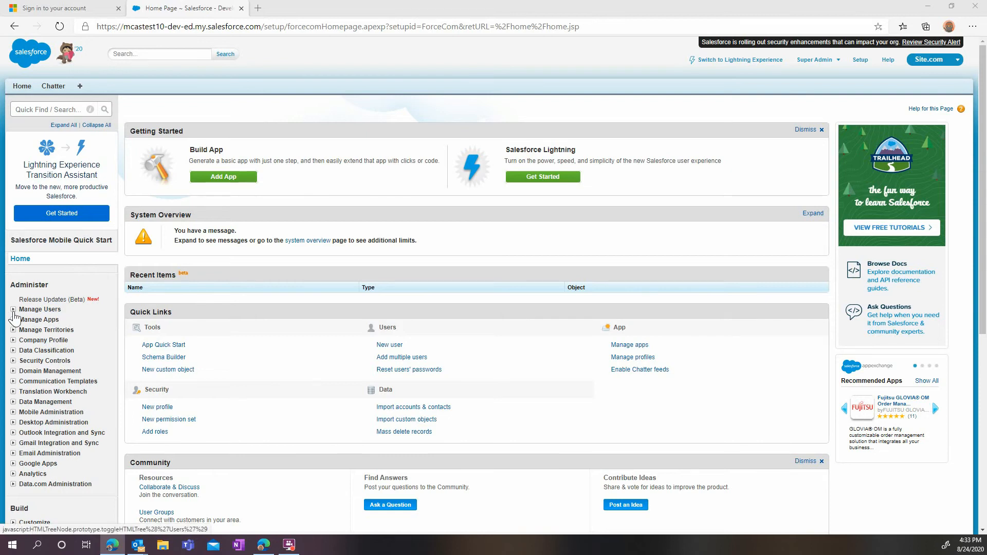
click(14, 309)
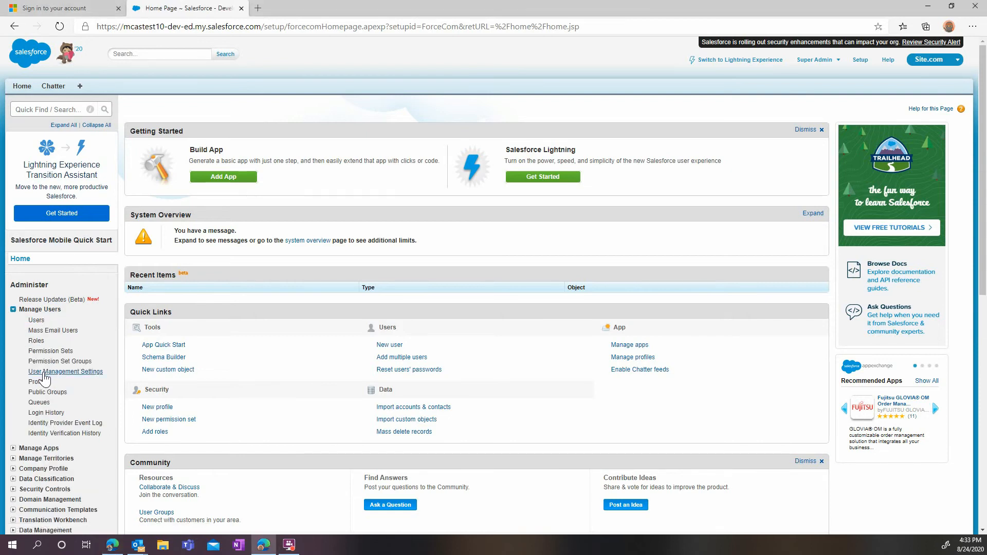
click(37, 384)
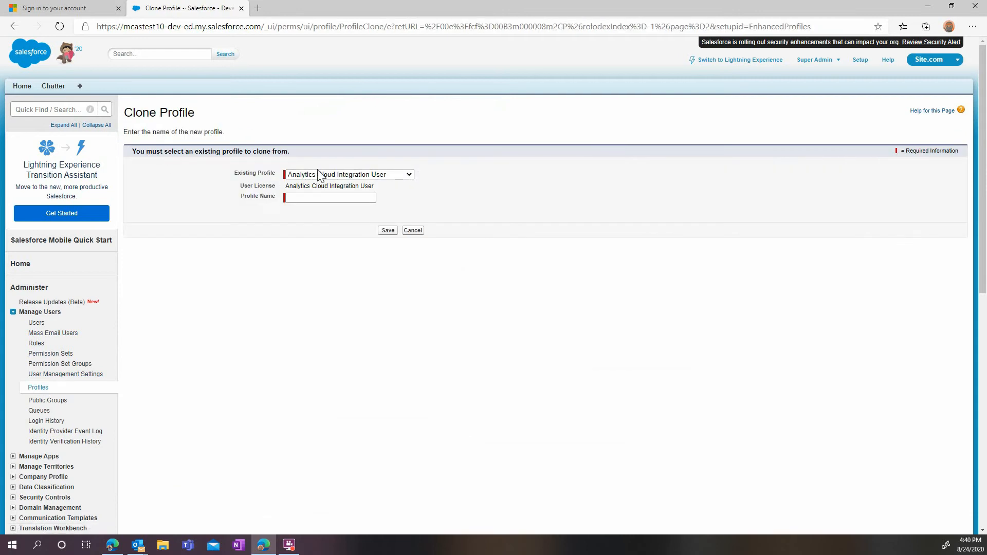
Clone Custom: Support Profile as a new profile named MCAS and save it.
click(348, 174)
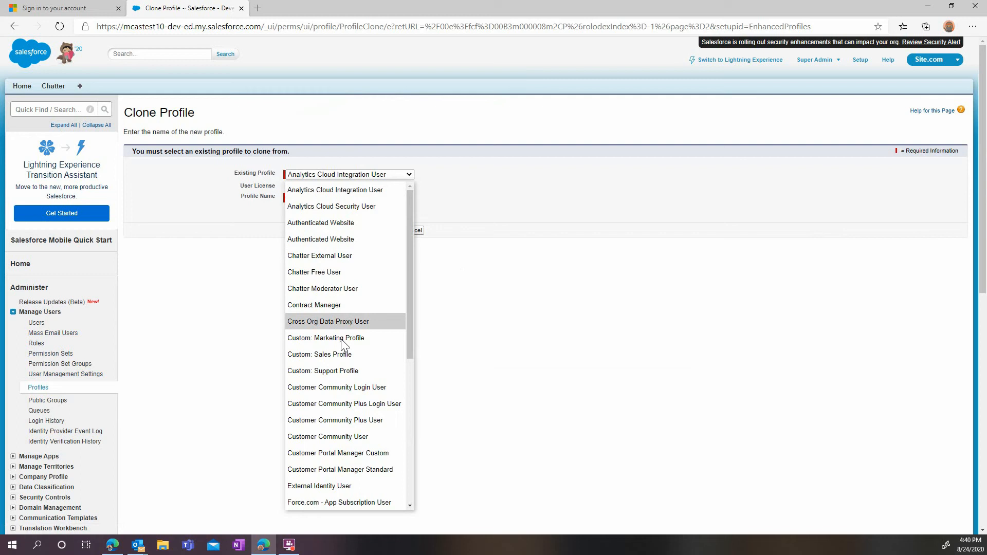
mouse_move(368, 376)
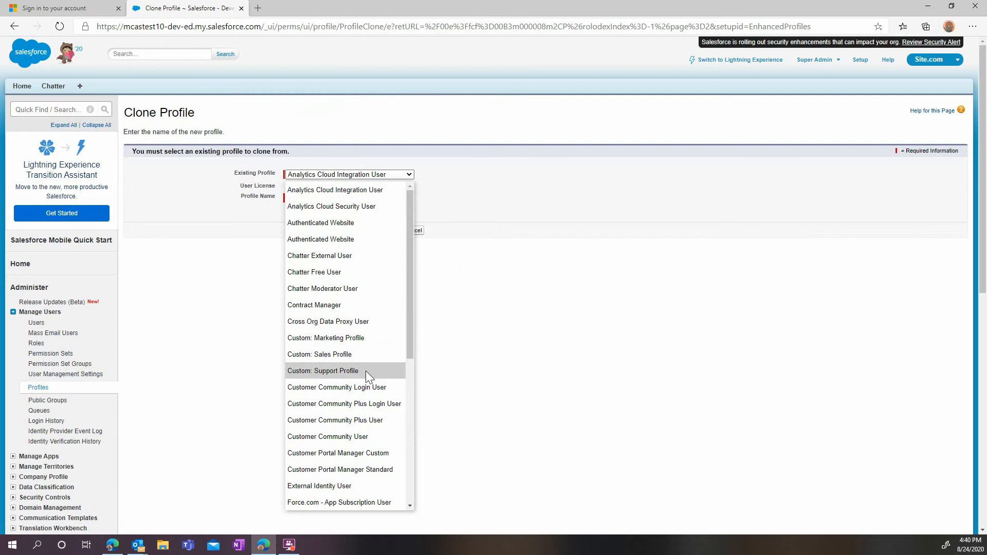
click(323, 371)
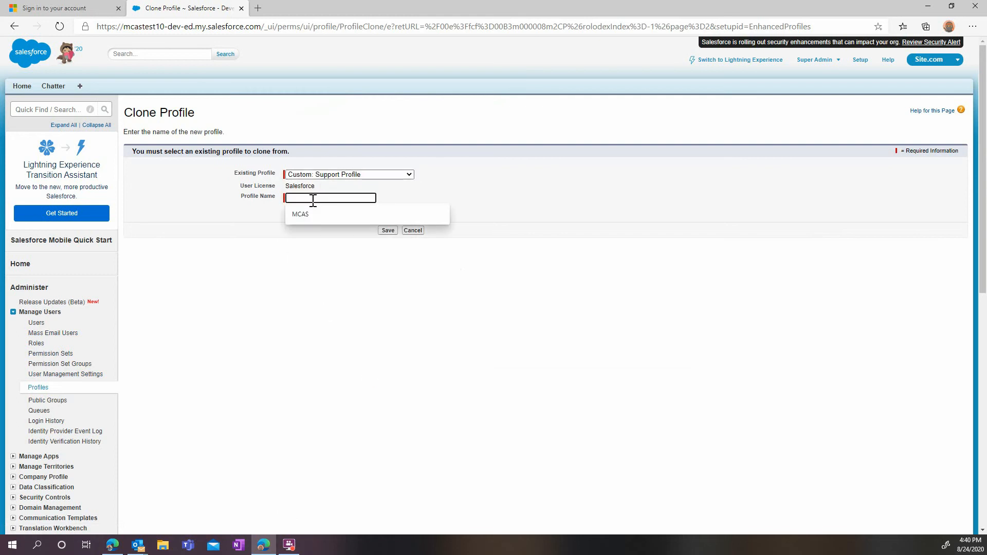
click(300, 214)
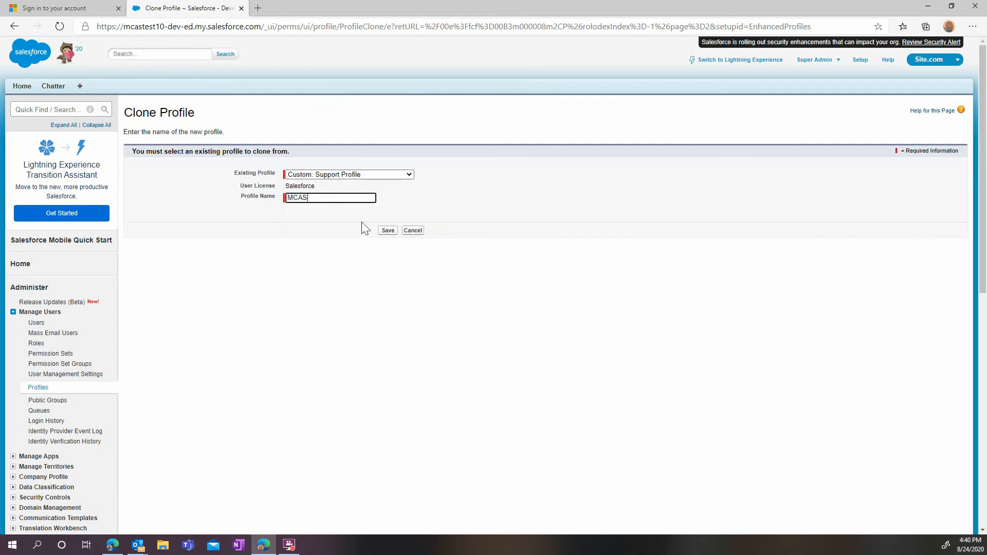
click(387, 230)
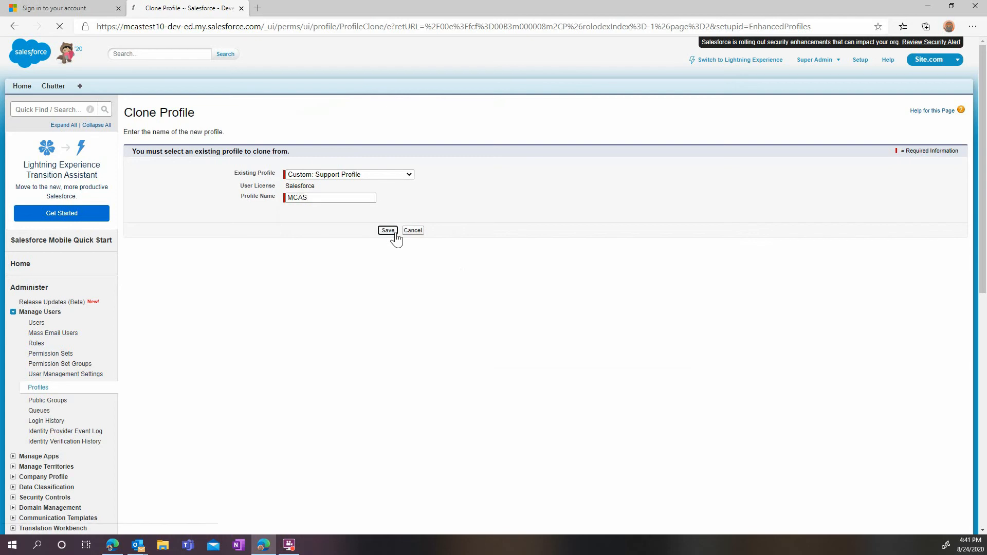
click(387, 231)
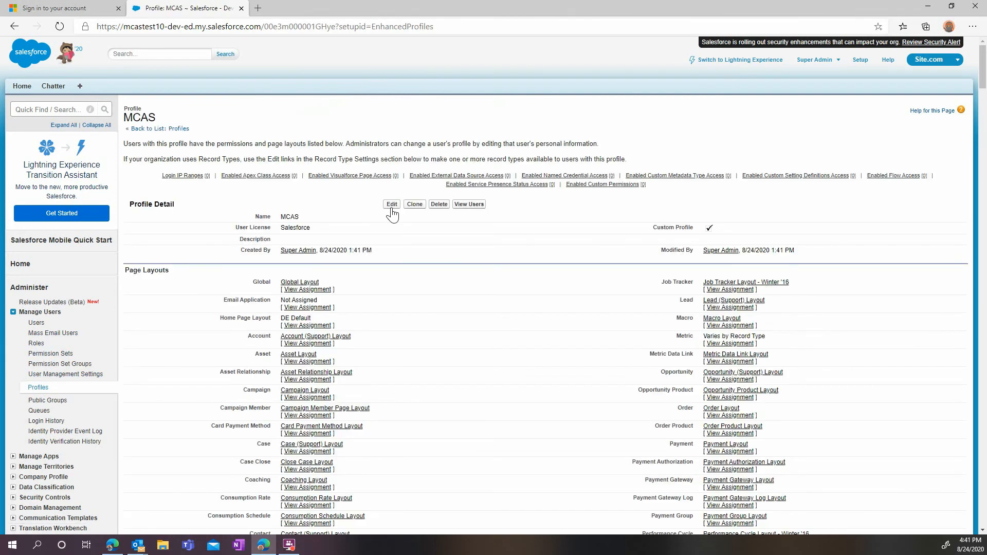
Edit the MCAS profile and scroll through its Administrative Permissions section.
click(391, 204)
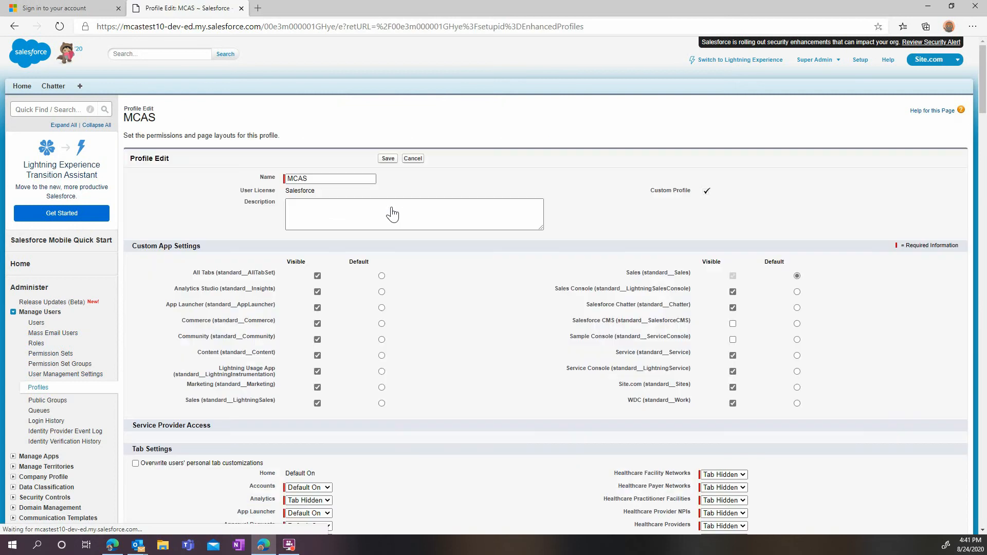
scroll(down, 3)
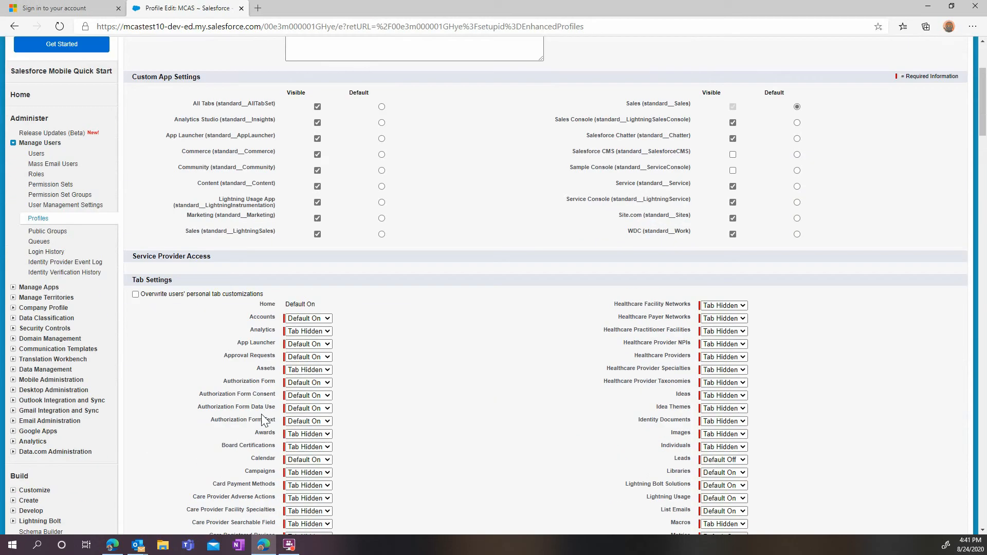
scroll(down, 3)
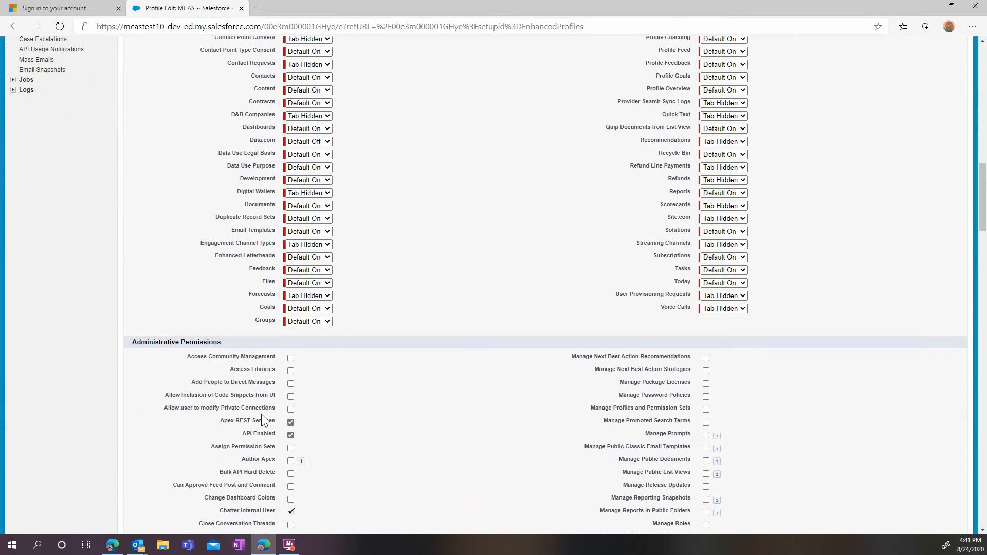
scroll(down, 3)
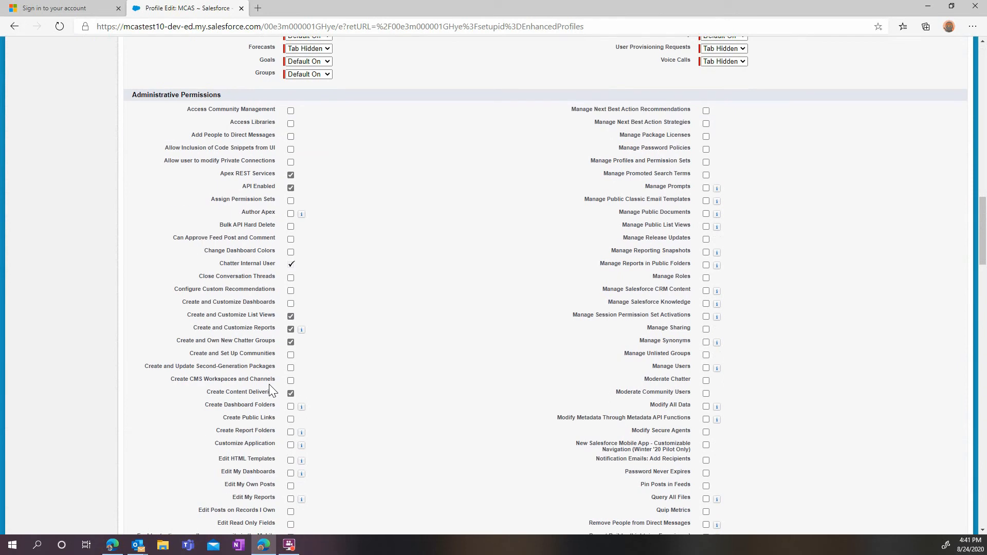
mouse_move(265, 278)
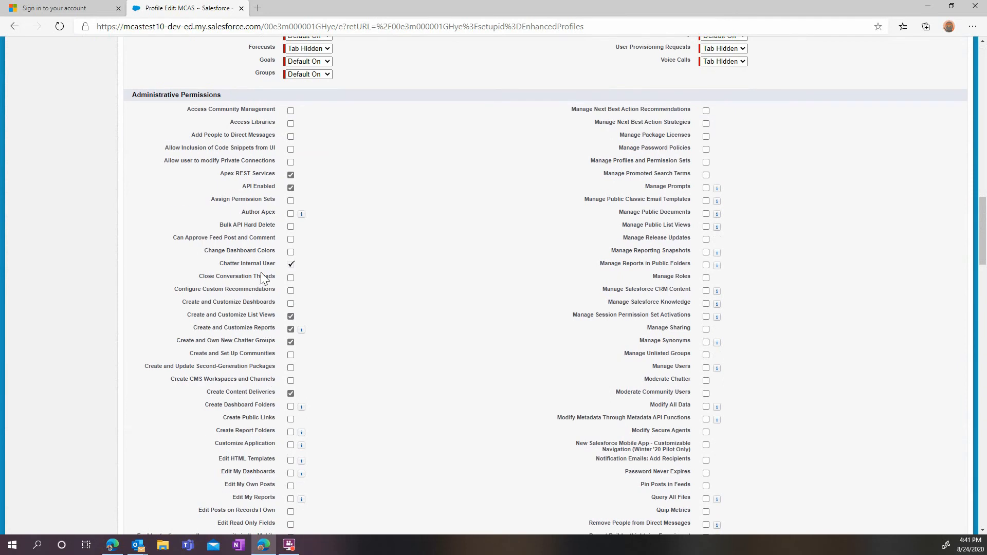
mouse_move(261, 230)
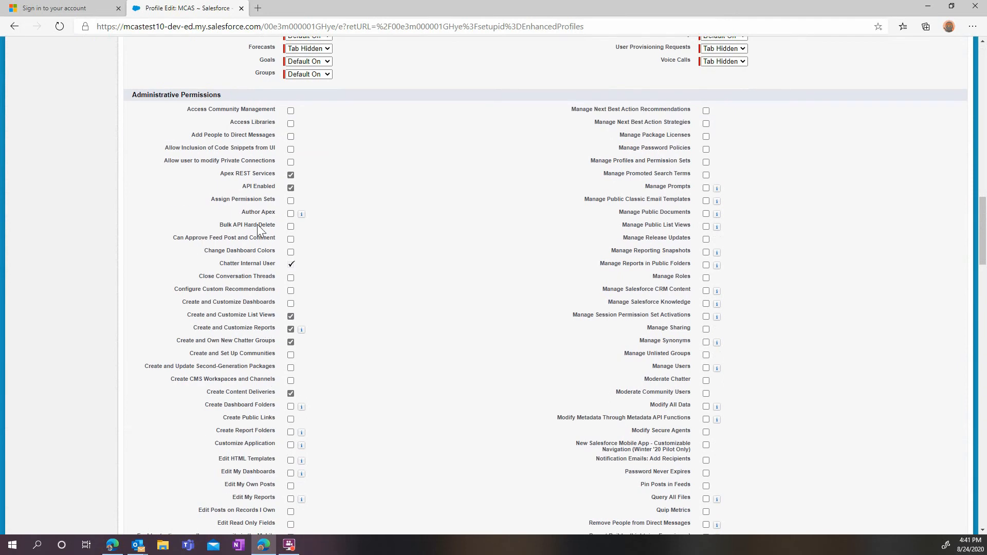
mouse_move(290, 195)
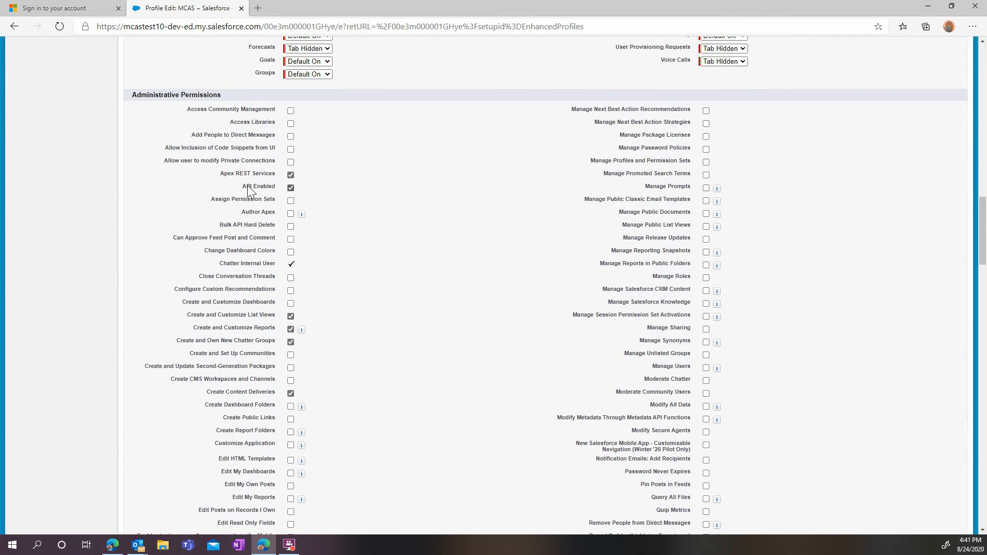
scroll(down, 3)
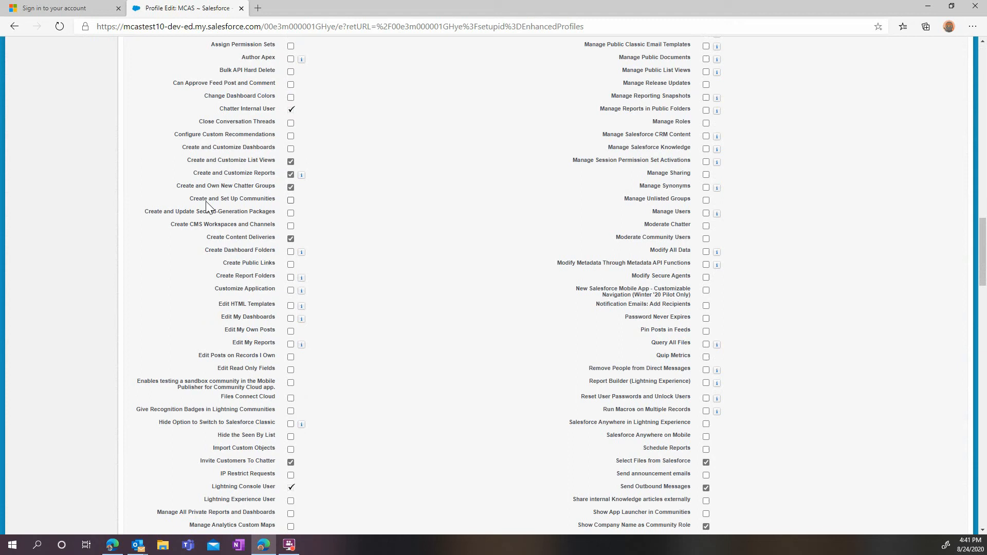
scroll(down, 3)
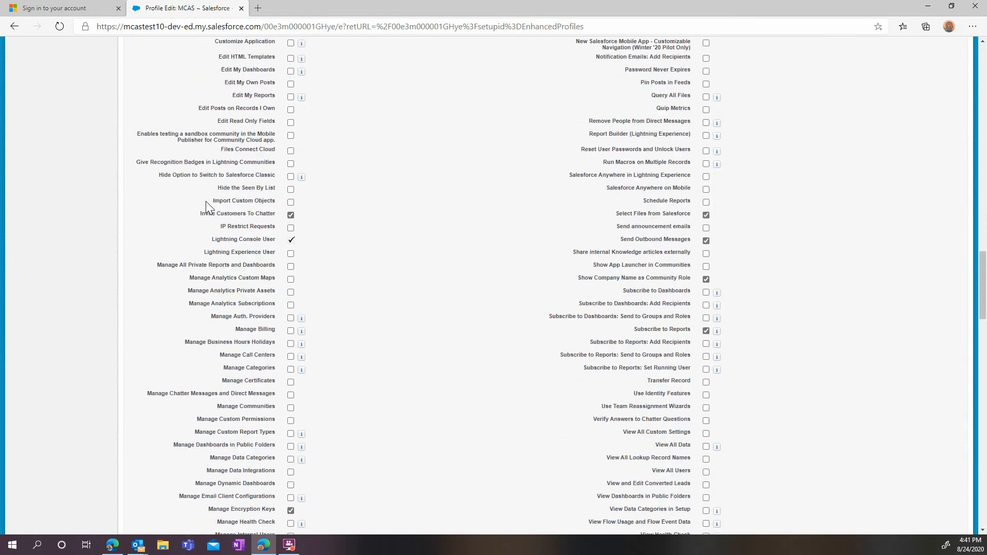
scroll(down, 3)
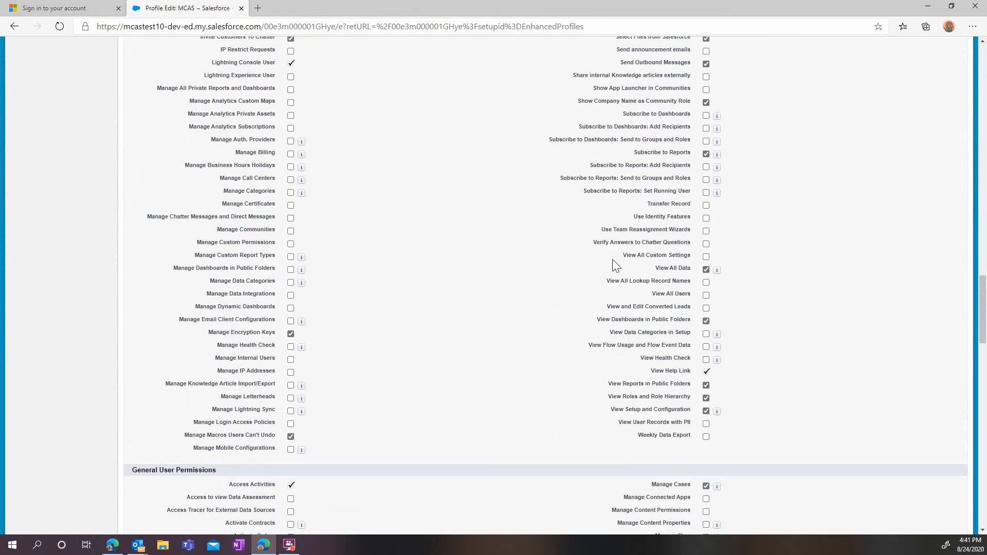
scroll(up, 3)
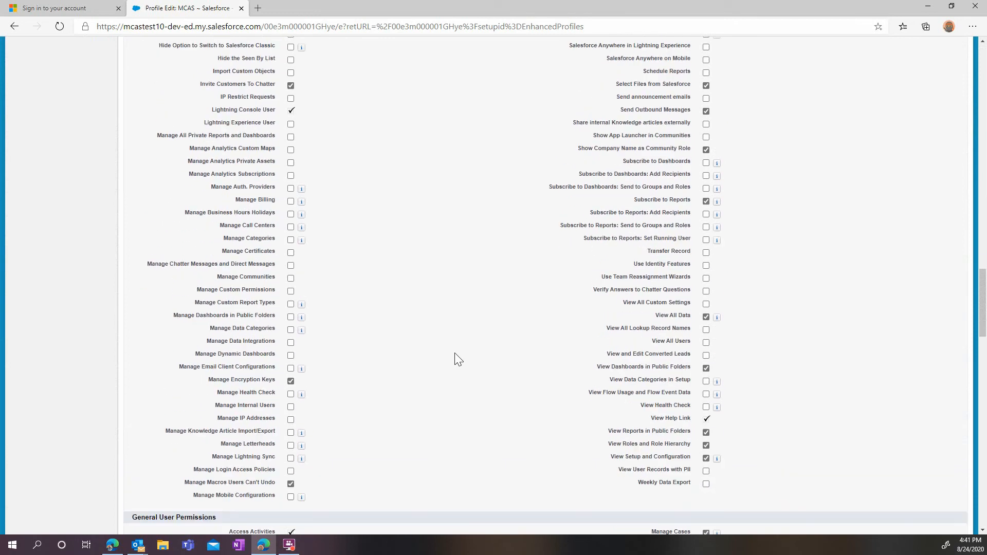
scroll(up, 3)
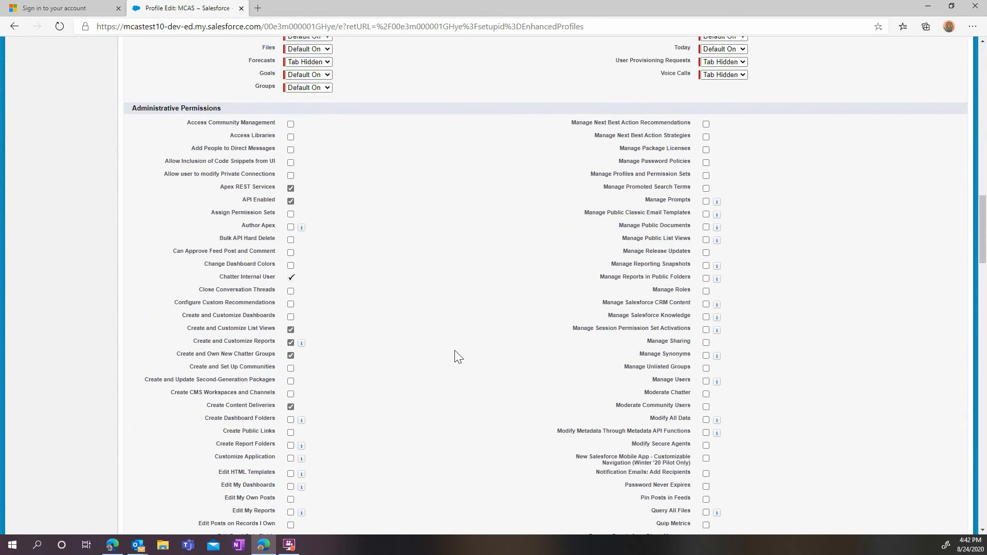
Enable Manage Salesforce CRM Content, Manage Users and Query All Files, then save.
click(706, 304)
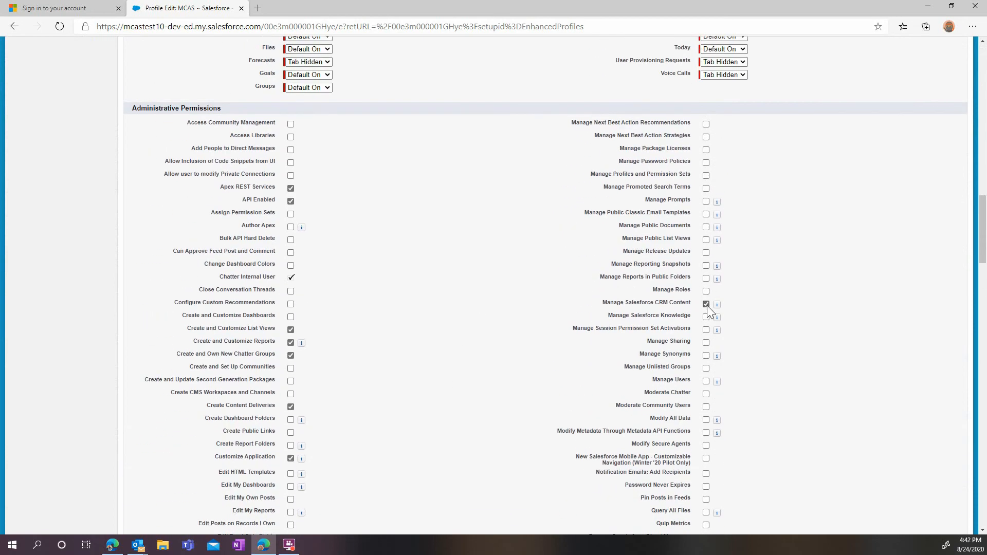
mouse_move(706, 381)
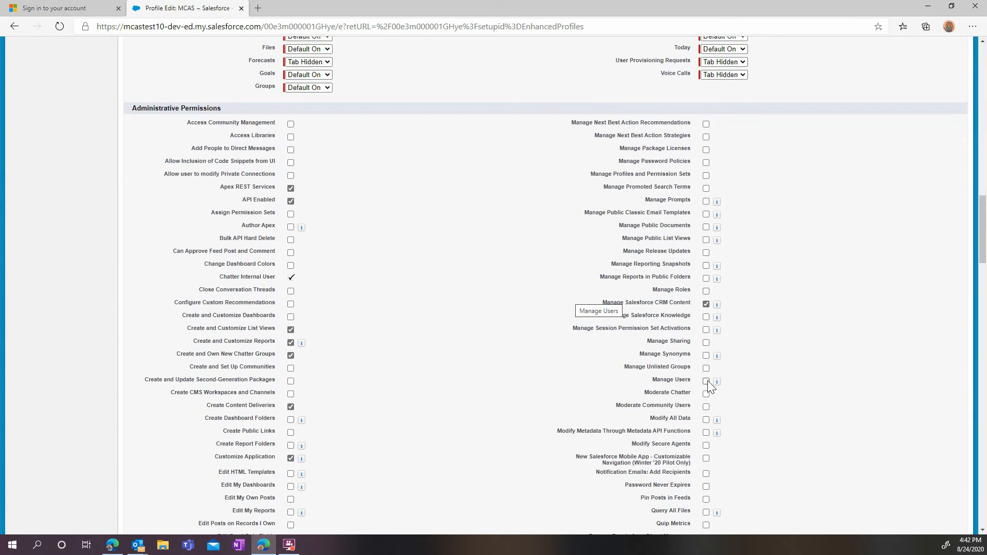
click(706, 381)
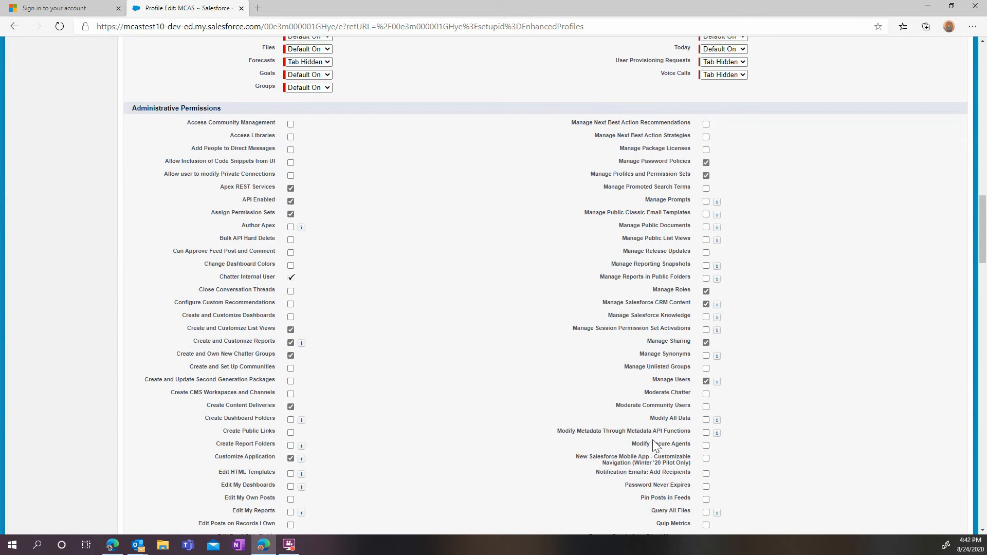
scroll(down, 3)
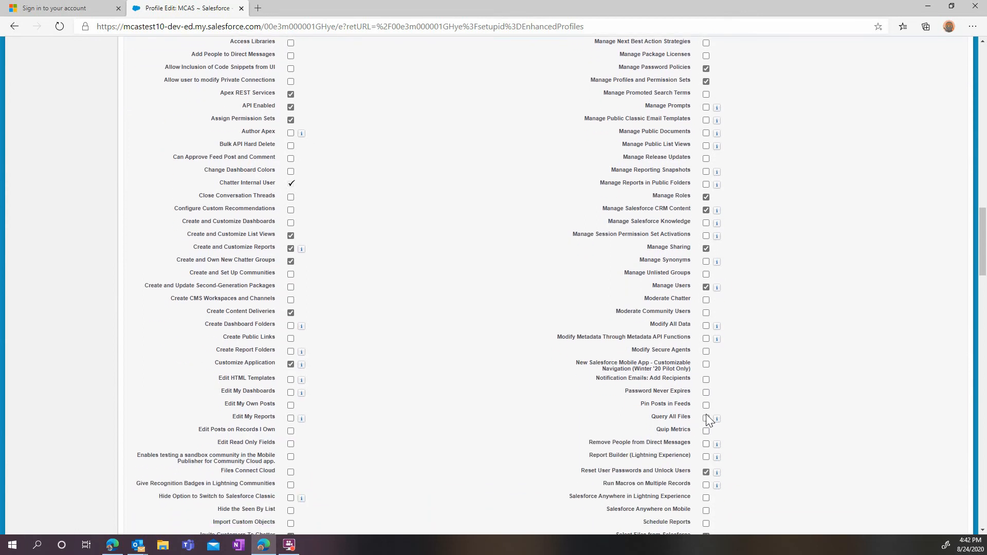
click(705, 418)
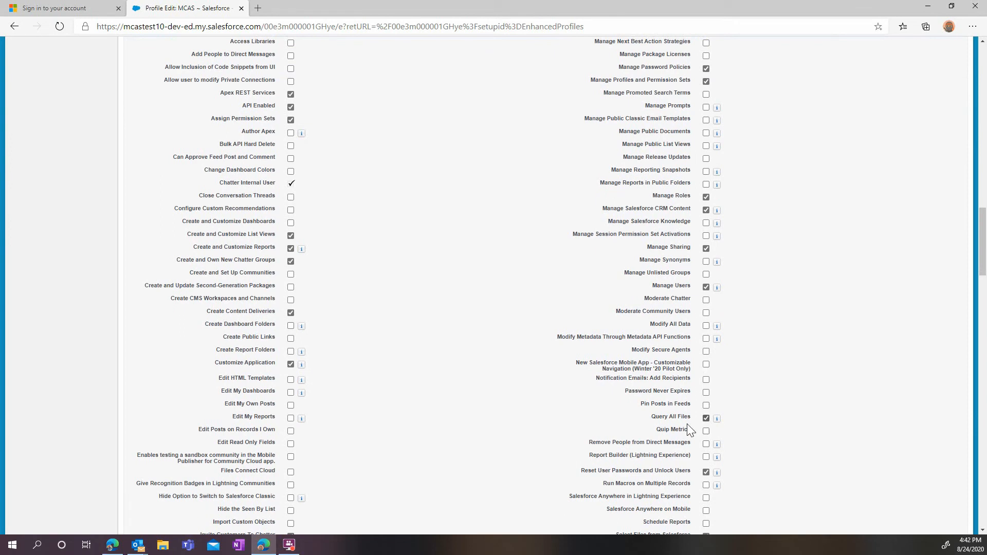
scroll(down, 3)
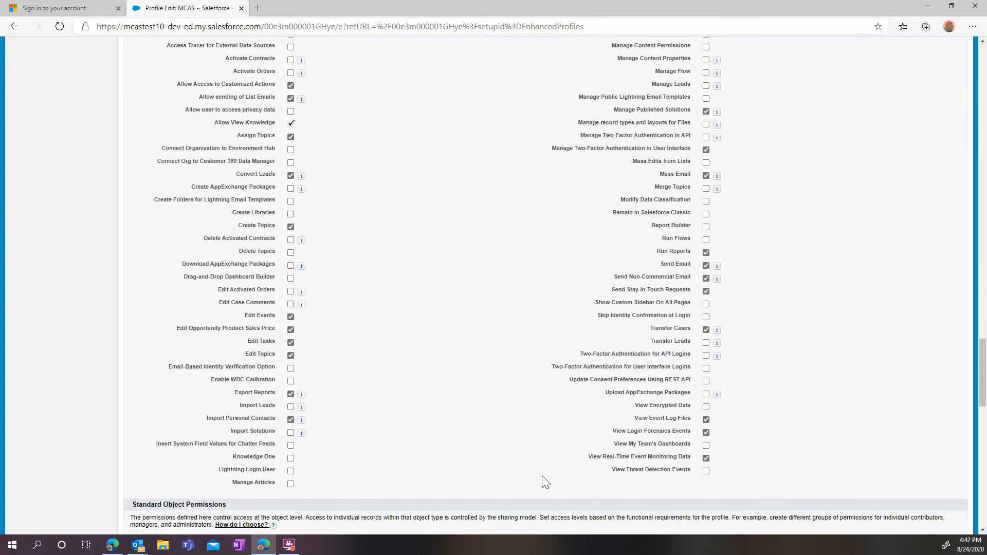
scroll(down, 3)
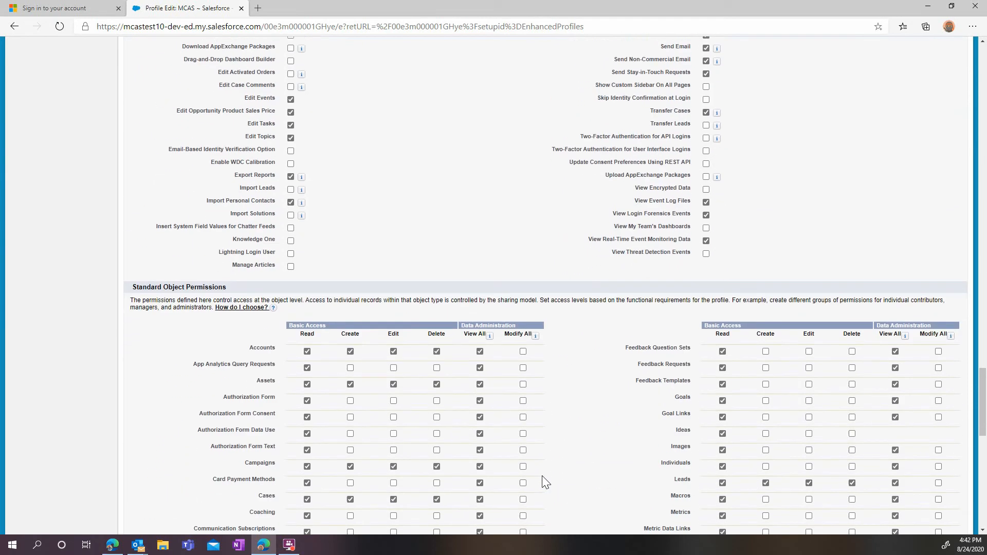
scroll(down, 3)
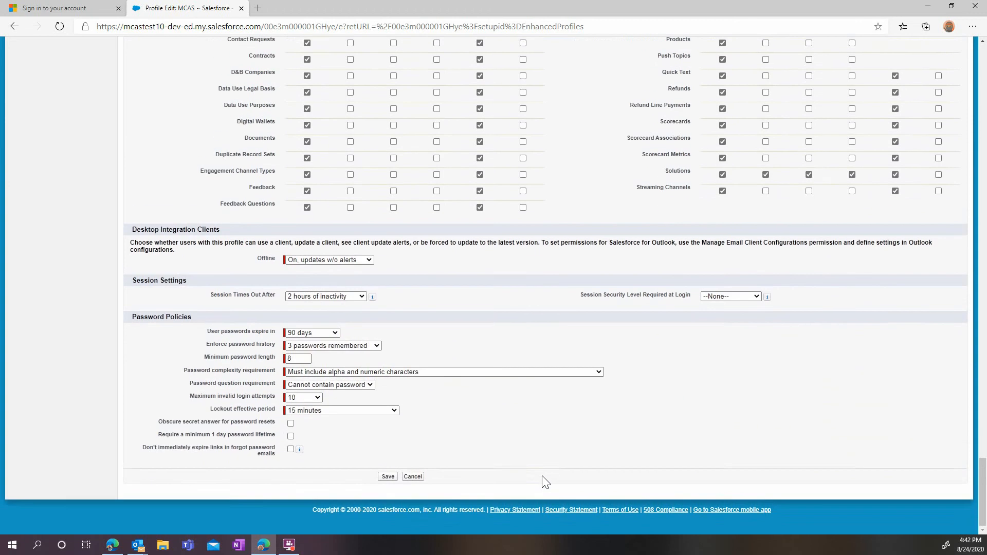
click(388, 476)
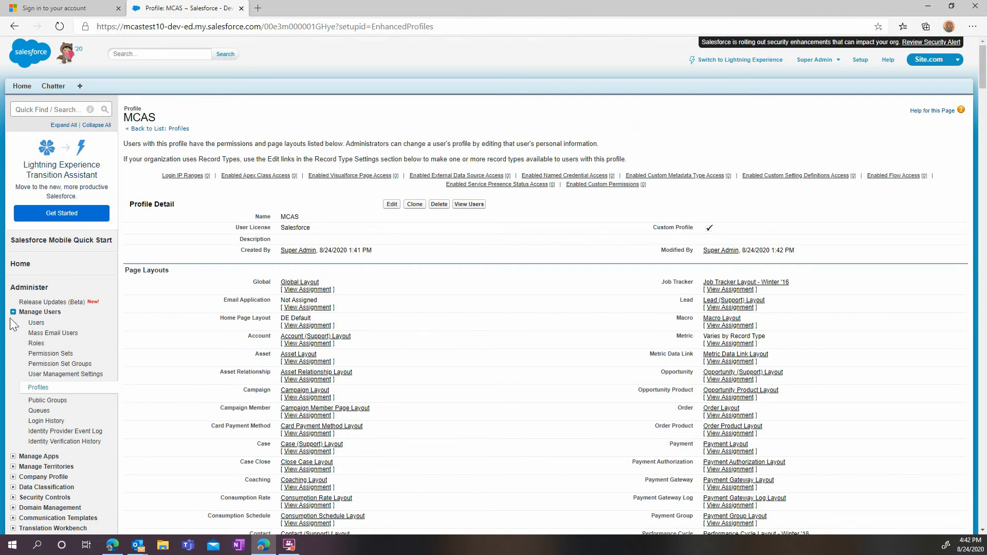
Open the Users list and view the Admin, Super user's details.
click(36, 323)
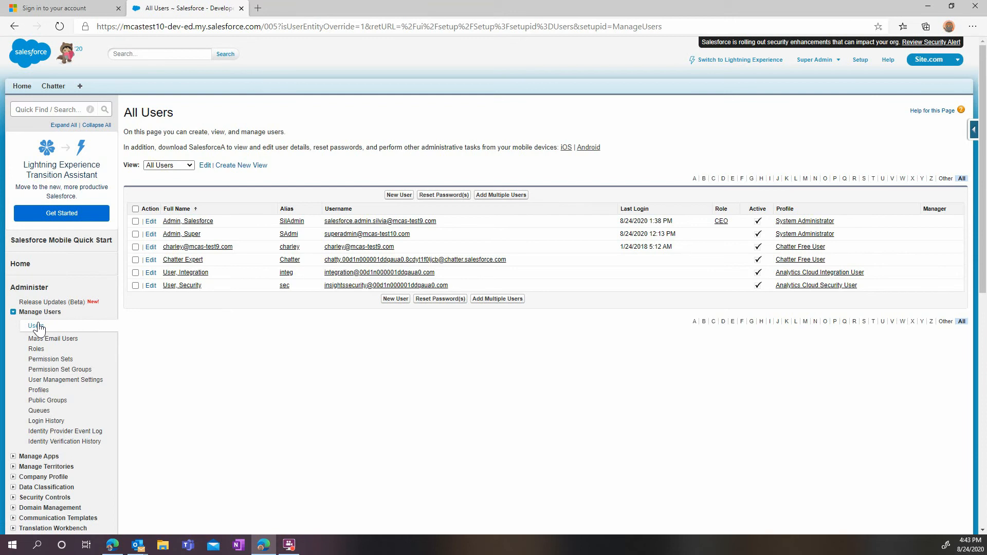
mouse_move(181, 233)
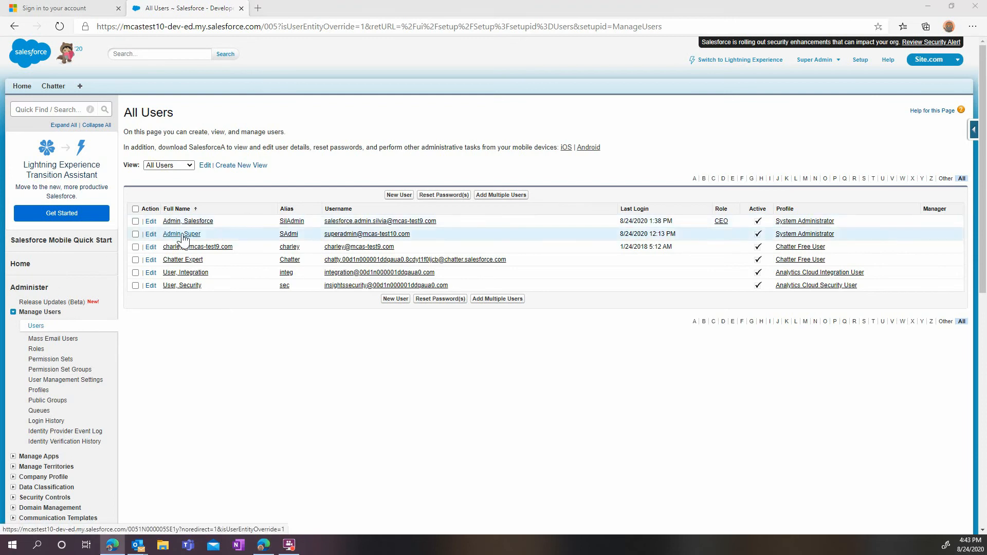
click(180, 234)
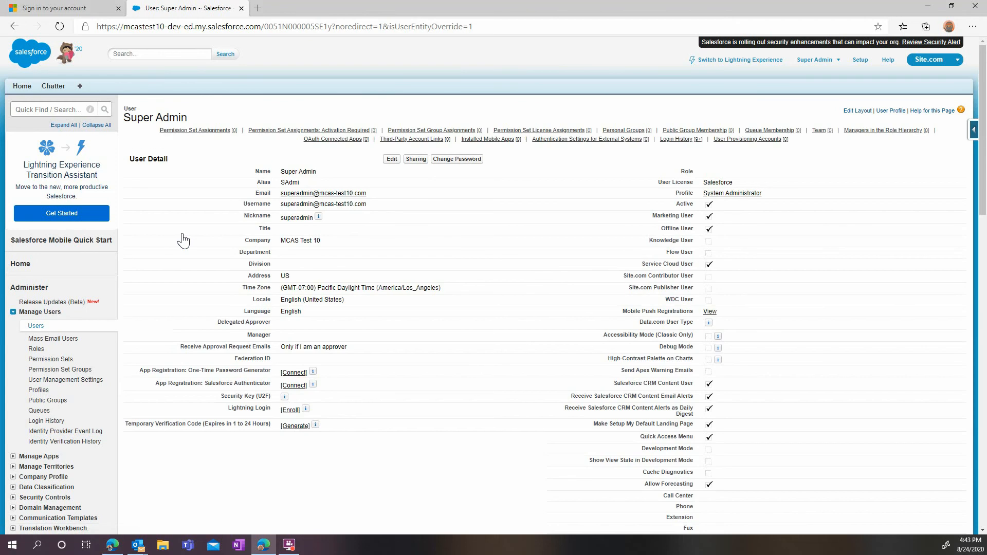
mouse_move(191, 242)
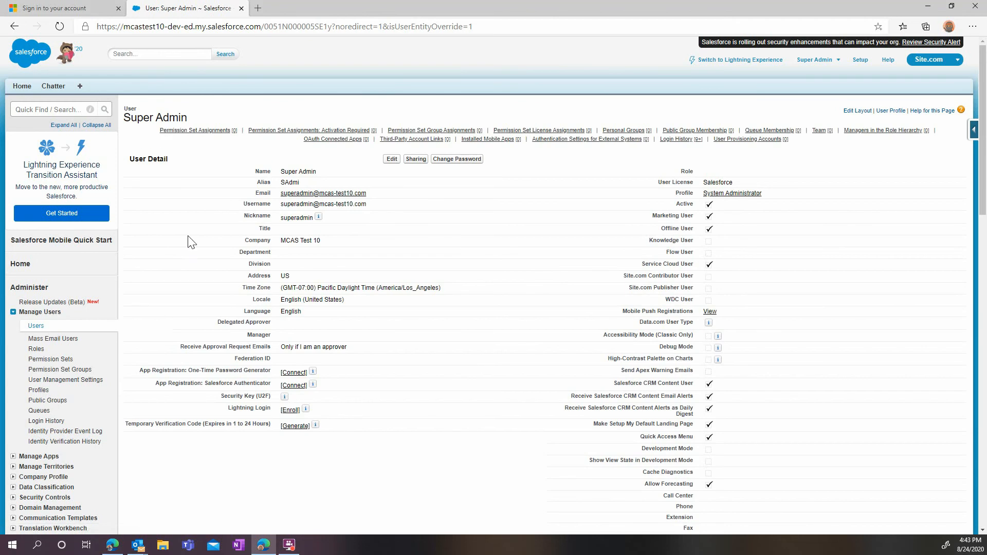
mouse_move(700, 398)
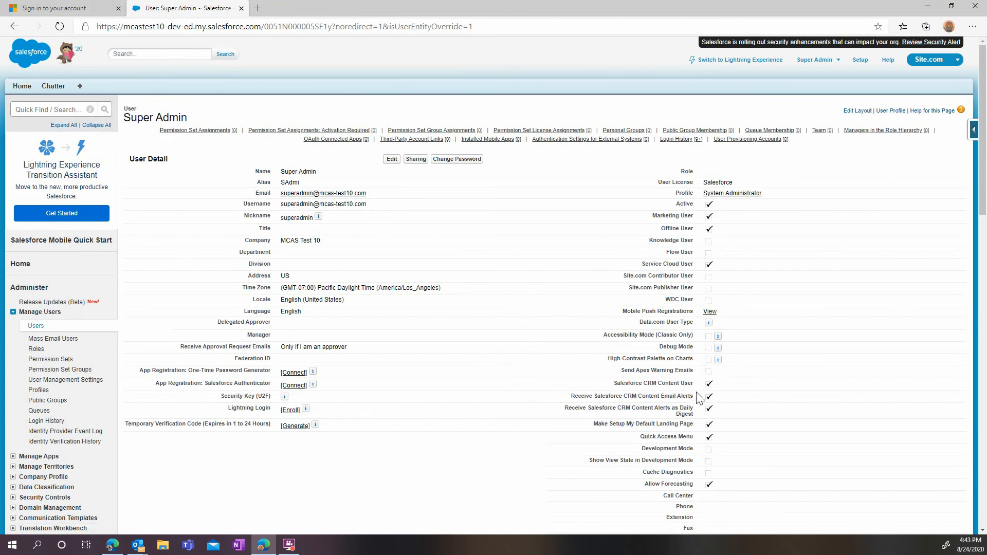
mouse_move(702, 382)
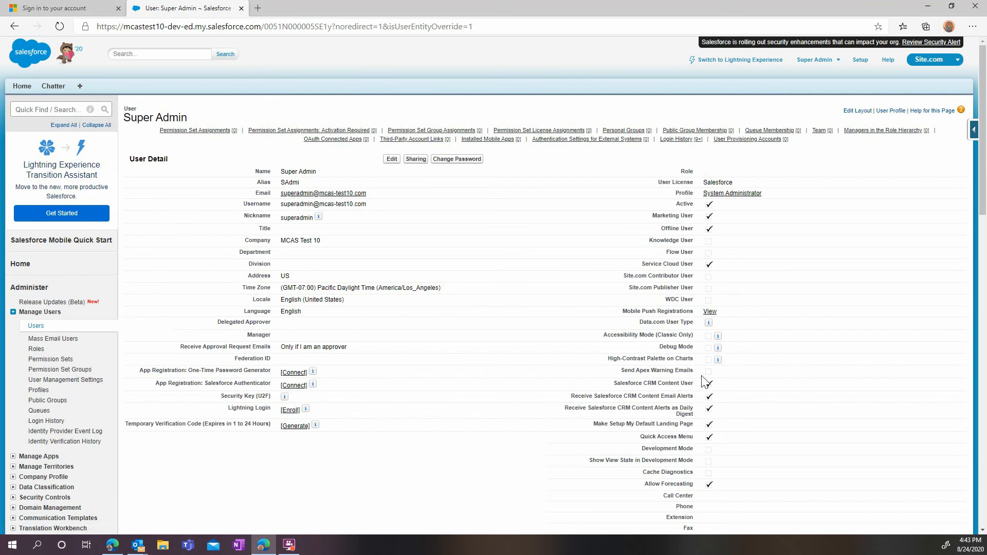
mouse_move(700, 386)
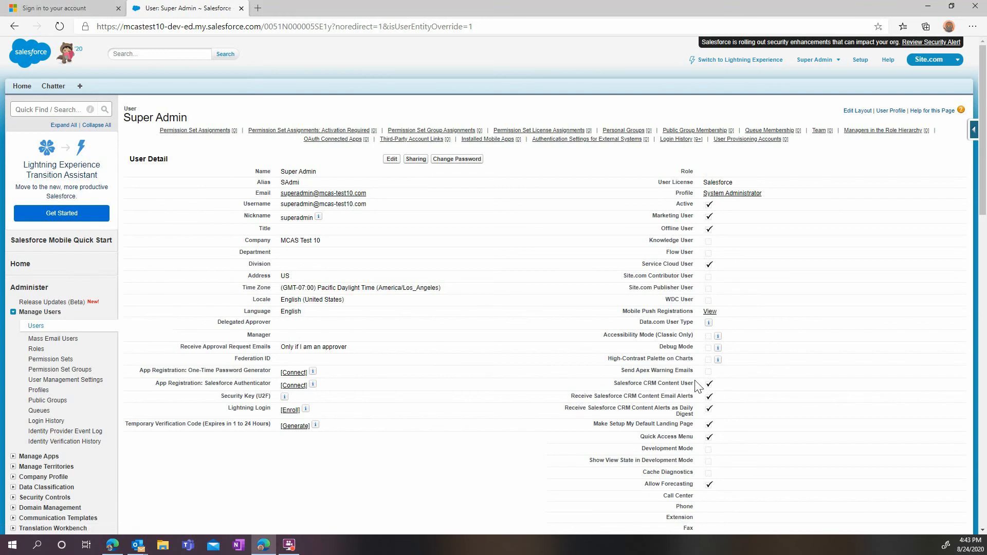
mouse_move(356, 264)
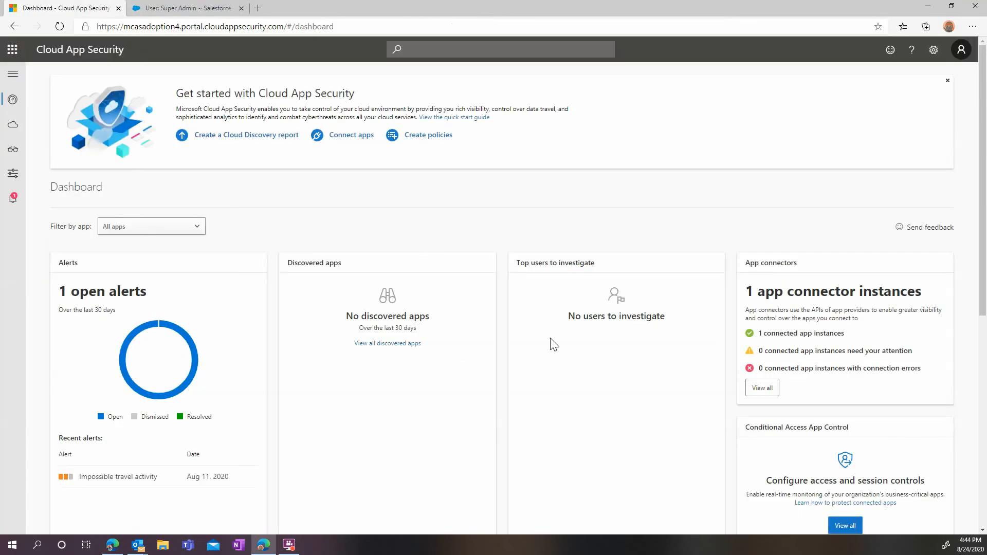
mouse_move(480, 338)
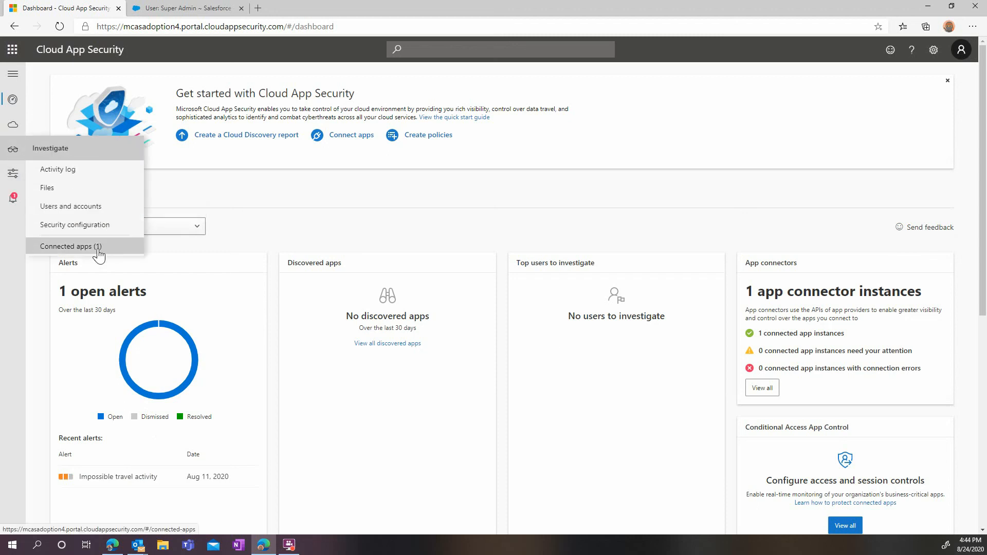
Open Connected apps and show the list of app connectors to add.
click(69, 246)
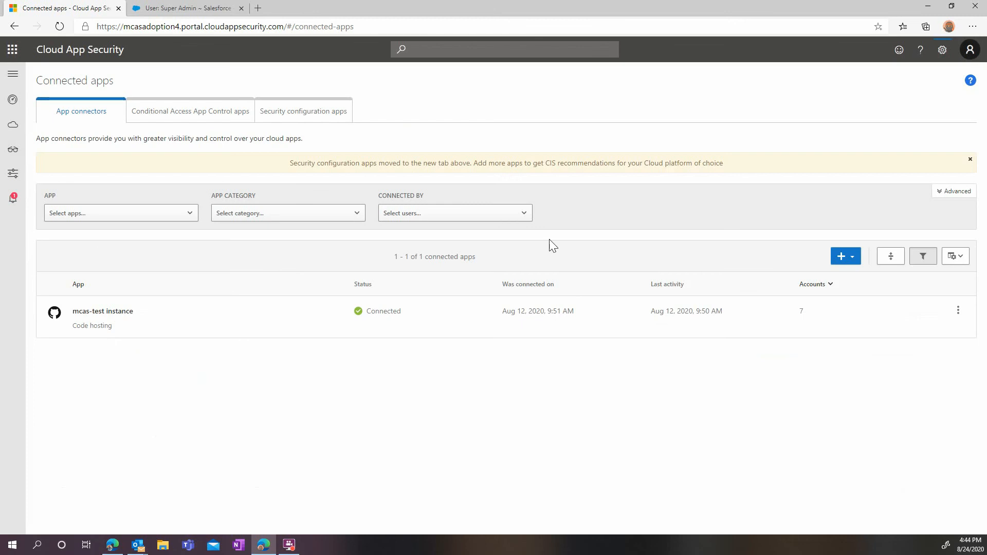
click(842, 256)
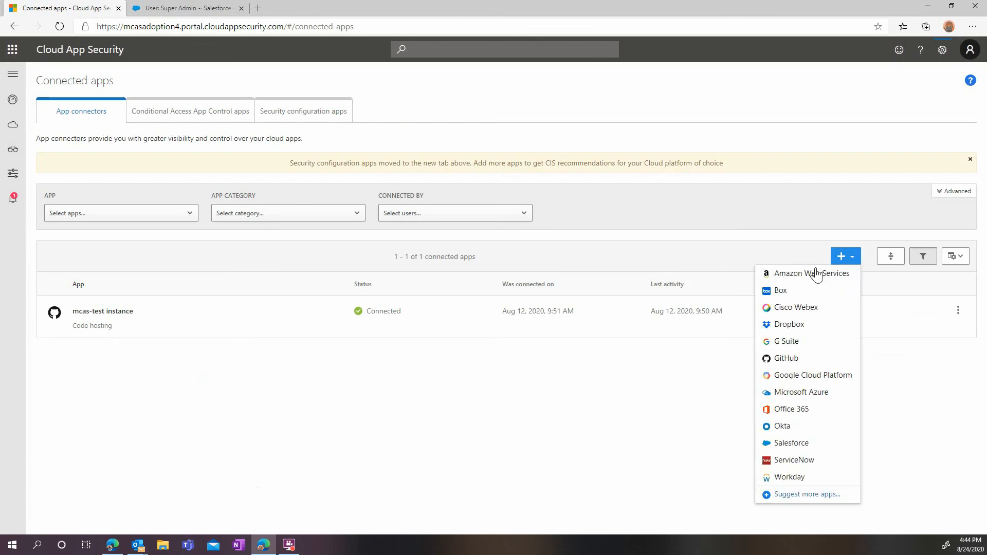
mouse_move(786, 359)
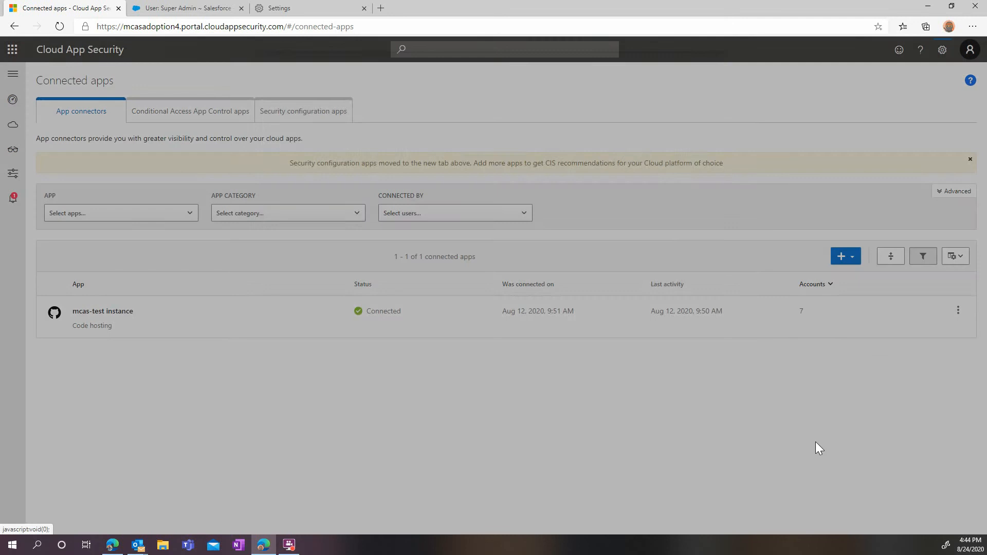
Name the instance MCAS-Sample SF, connect Salesforce, and follow the production authorization link.
click(841, 257)
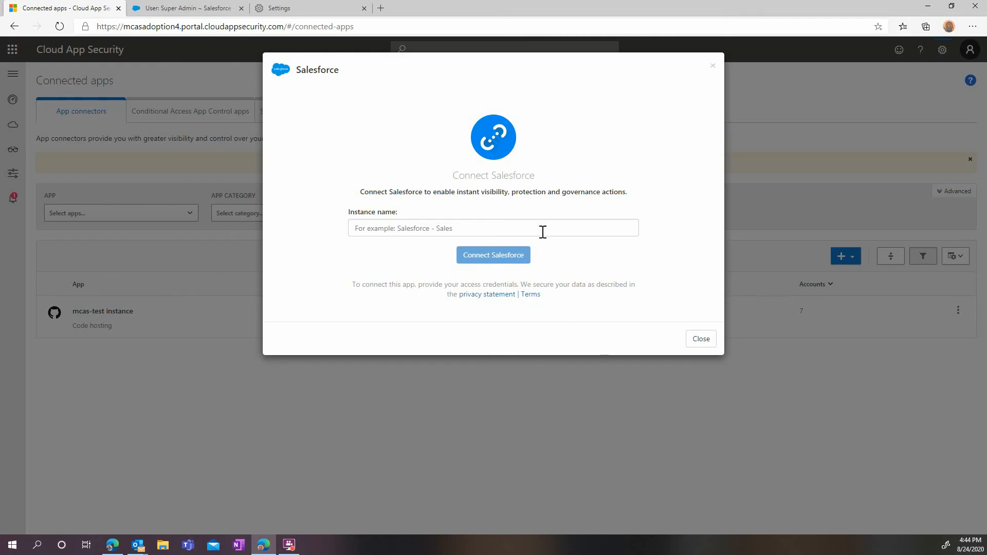
text(MCAS-Sample SF)
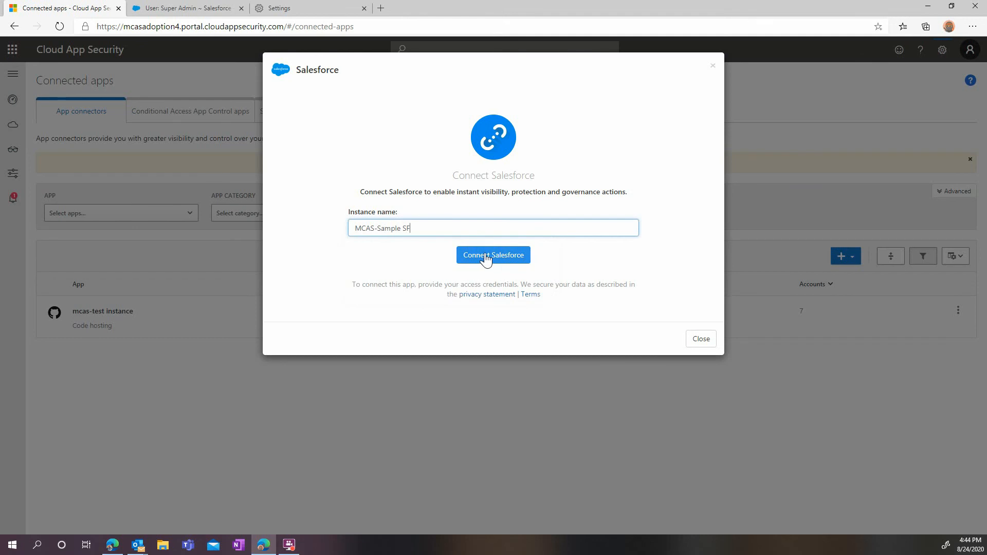
click(494, 256)
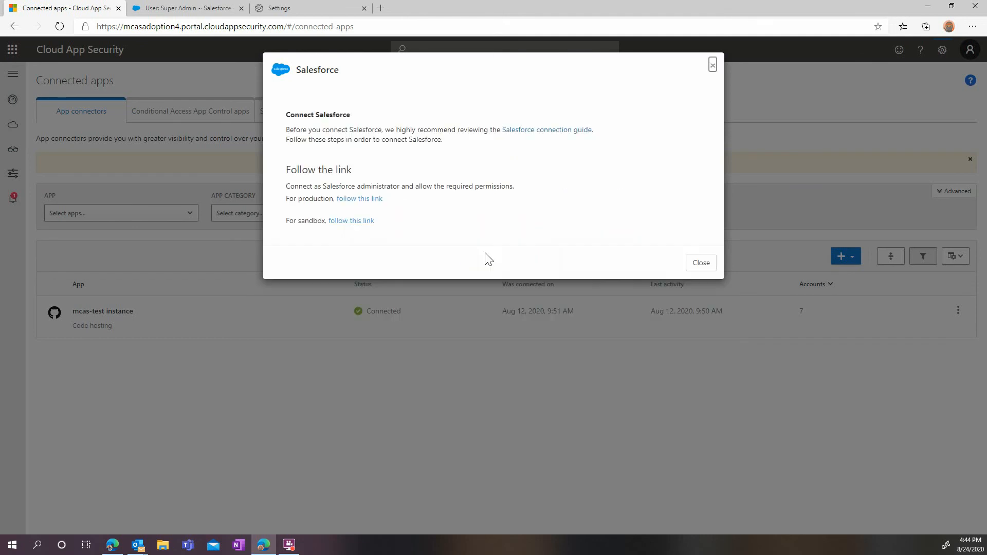
mouse_move(359, 198)
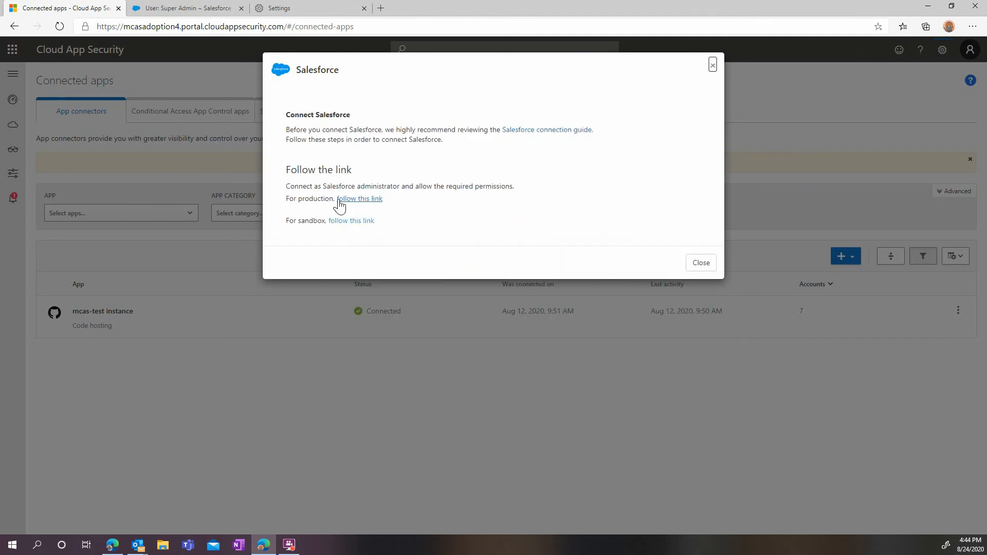
click(359, 199)
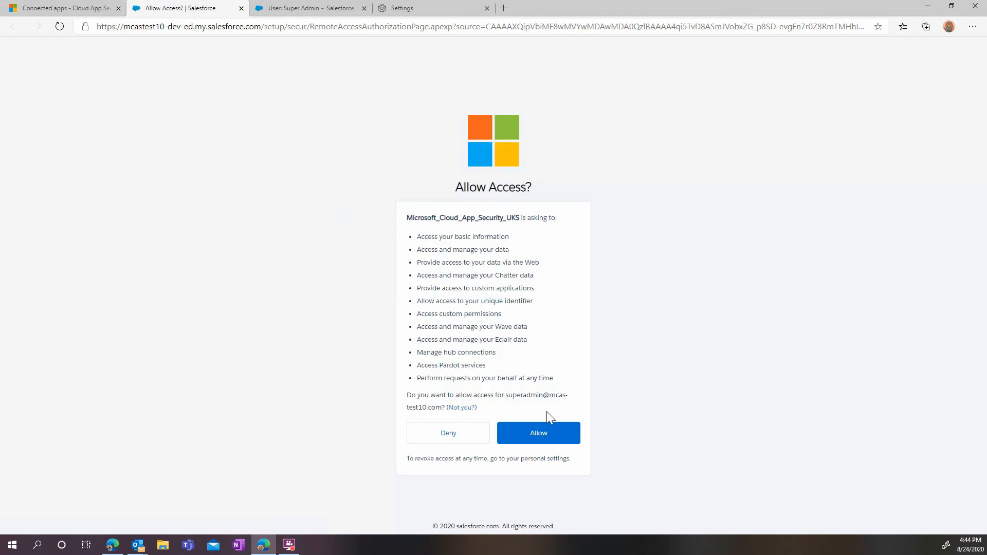
mouse_move(538, 435)
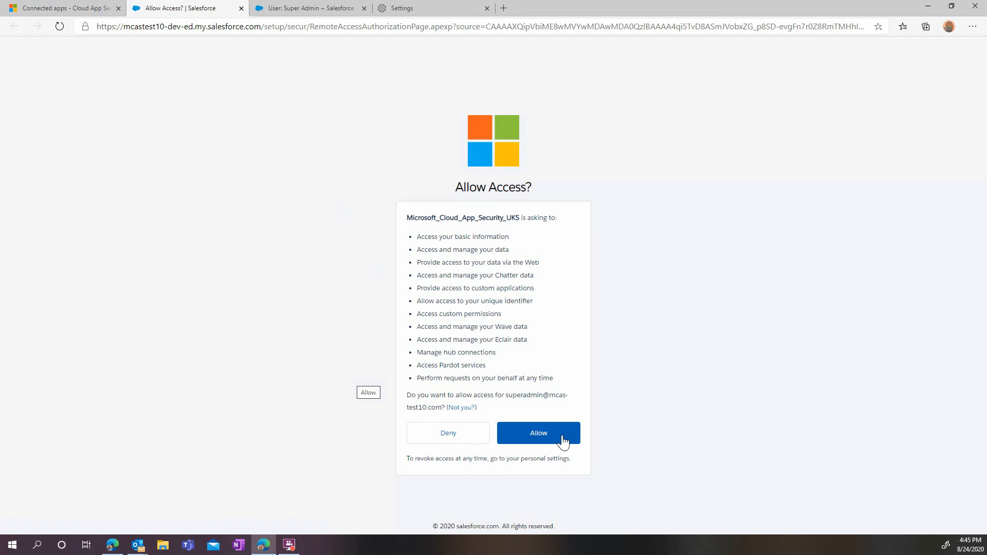
Allow Microsoft Cloud App Security access on Salesforce's Allow Access page.
click(538, 433)
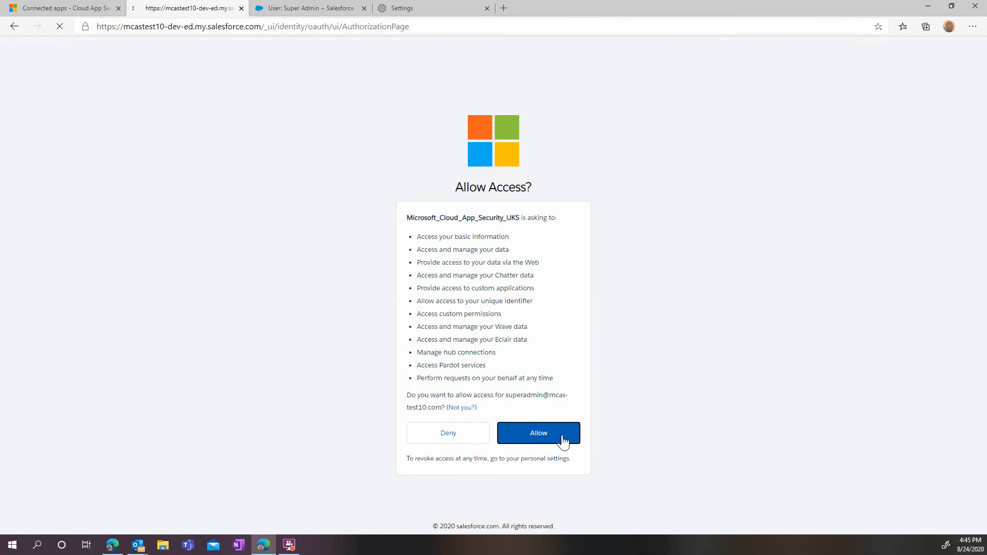
click(538, 432)
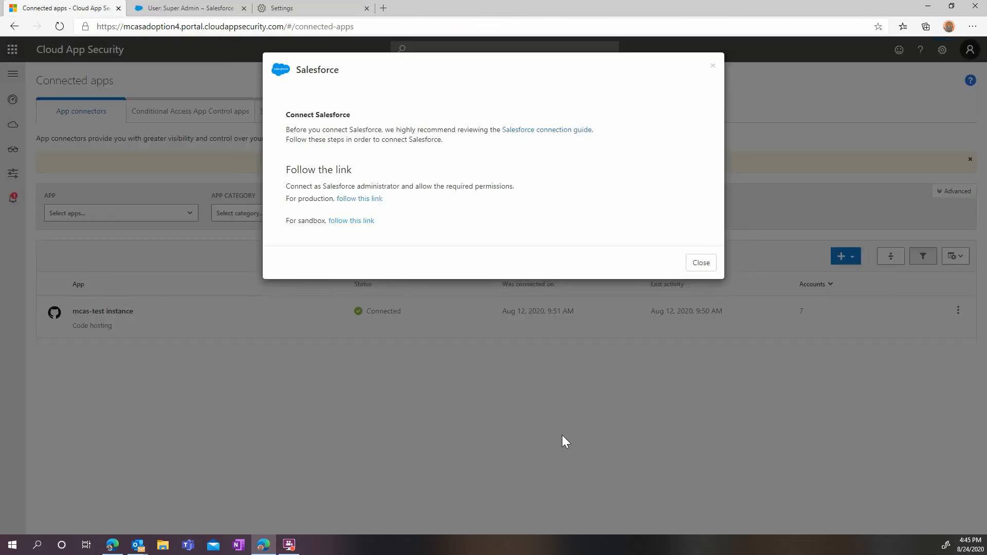
Run Test now on the MCAS-Sample SF Salesforce connector.
click(351, 221)
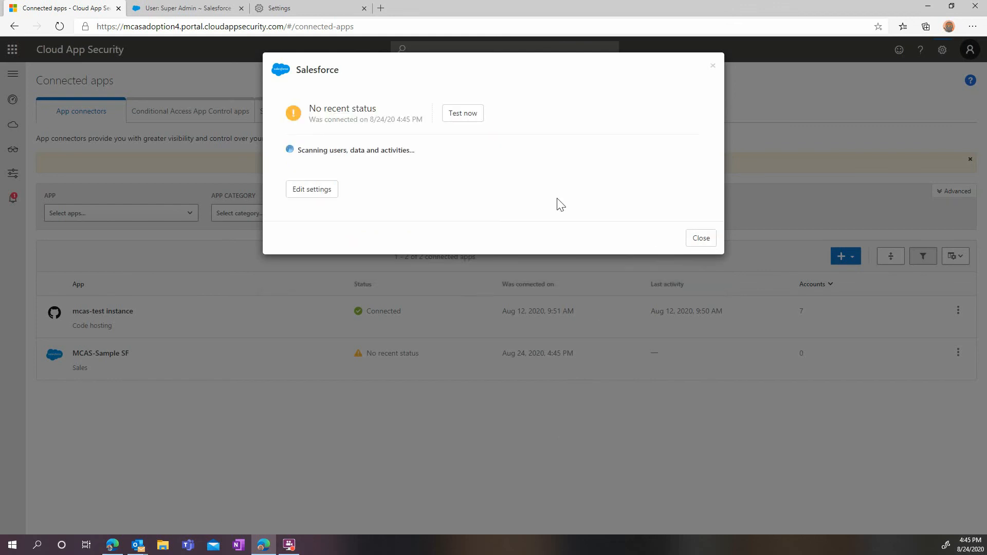
click(462, 113)
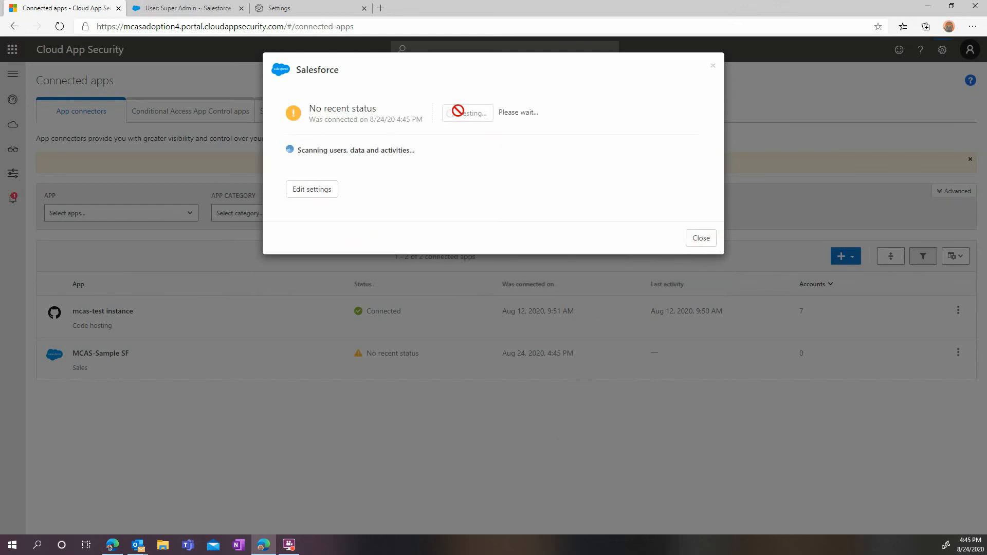